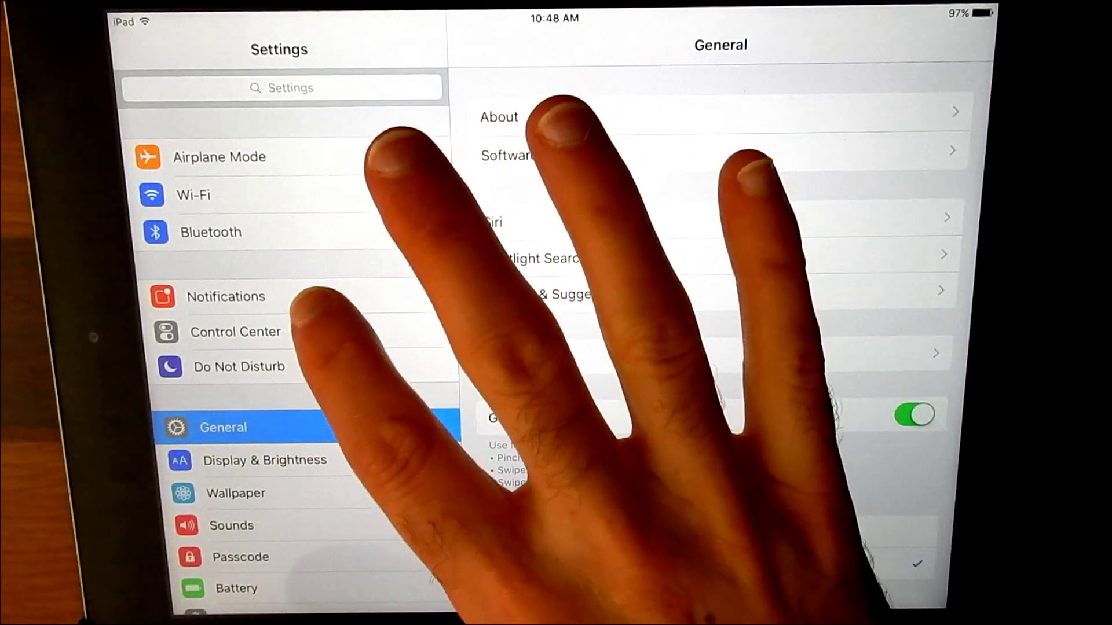
Step: Go to Notifications in the sidebar and select Mail from the app list
click(226, 297)
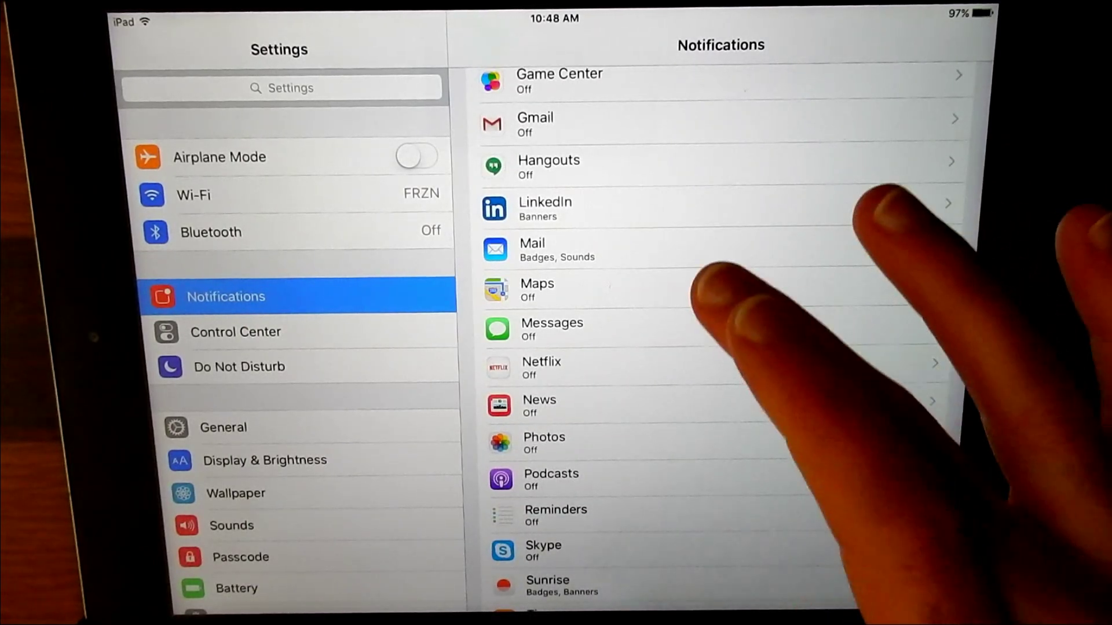
click(549, 250)
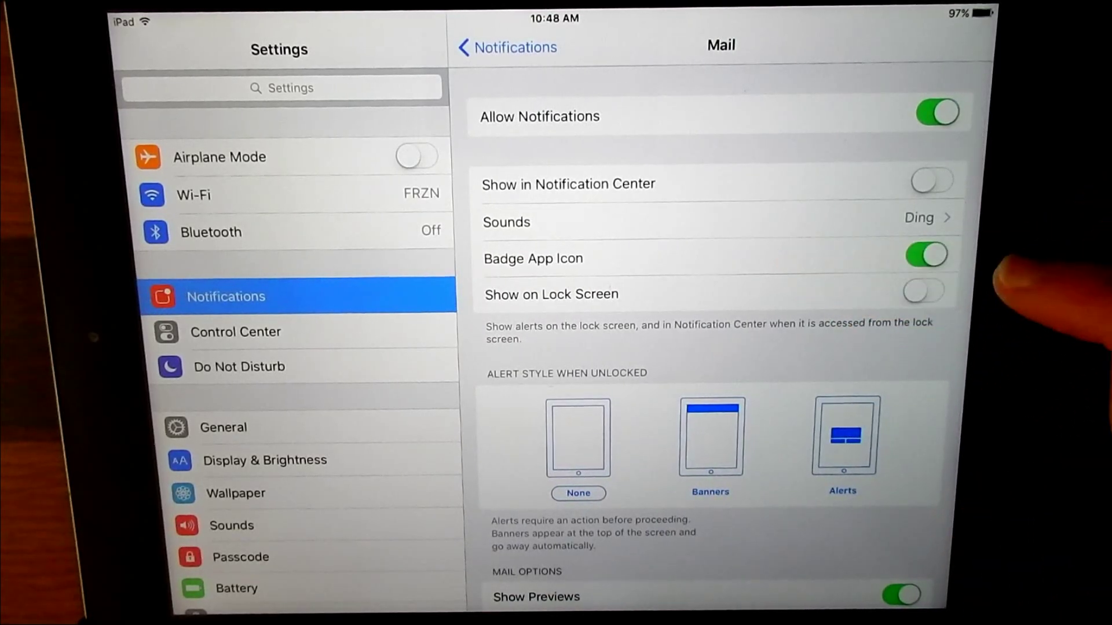
Step: Switch off Mail's Badge App Icon toggle, keeping notifications and sounds on
click(927, 253)
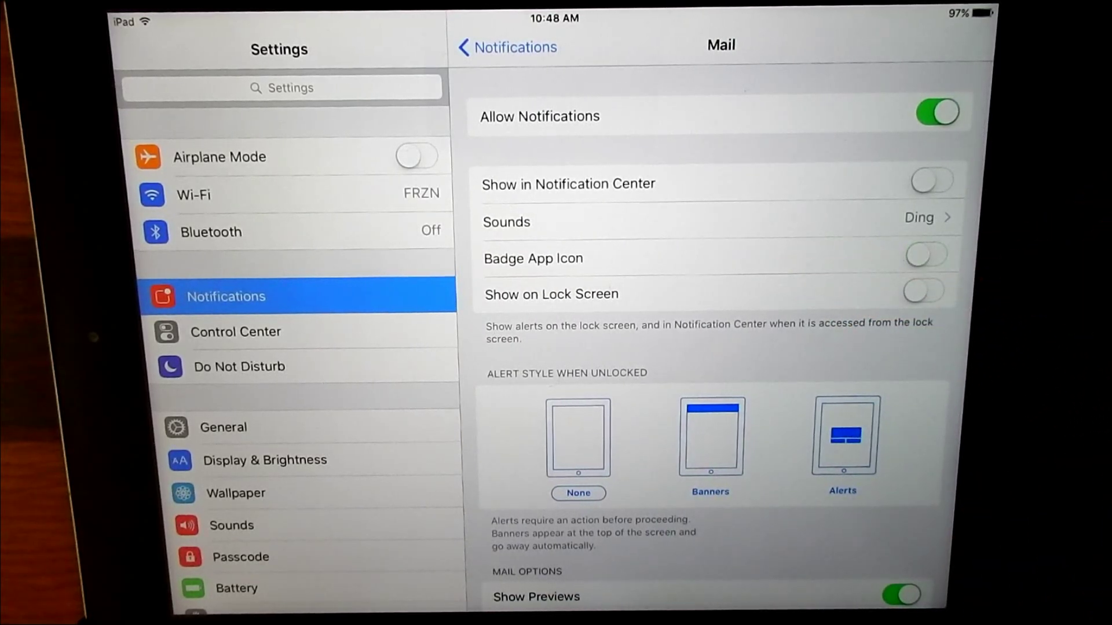